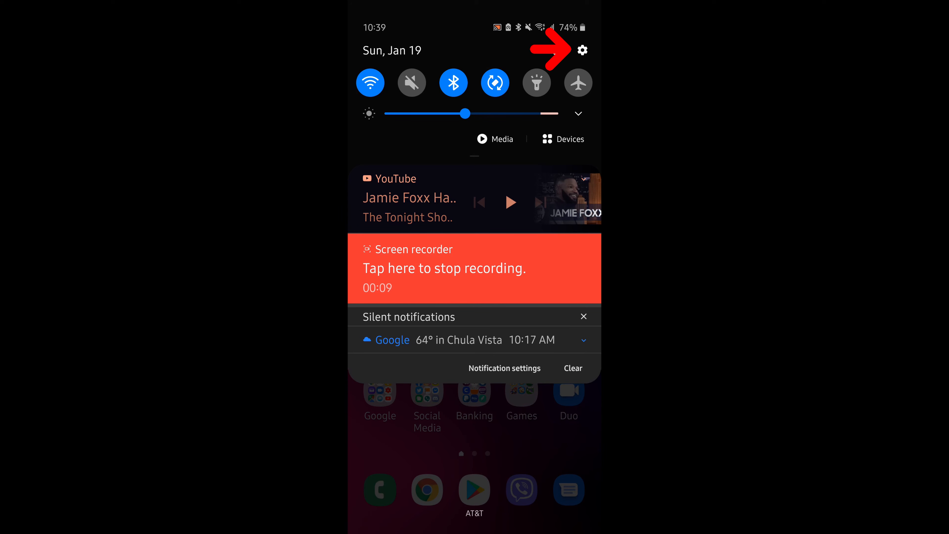
Go from the notification shade's gear icon into Settings and reach Accounts and backup.
{"action": "left_click", "coordinate": [582, 51]}
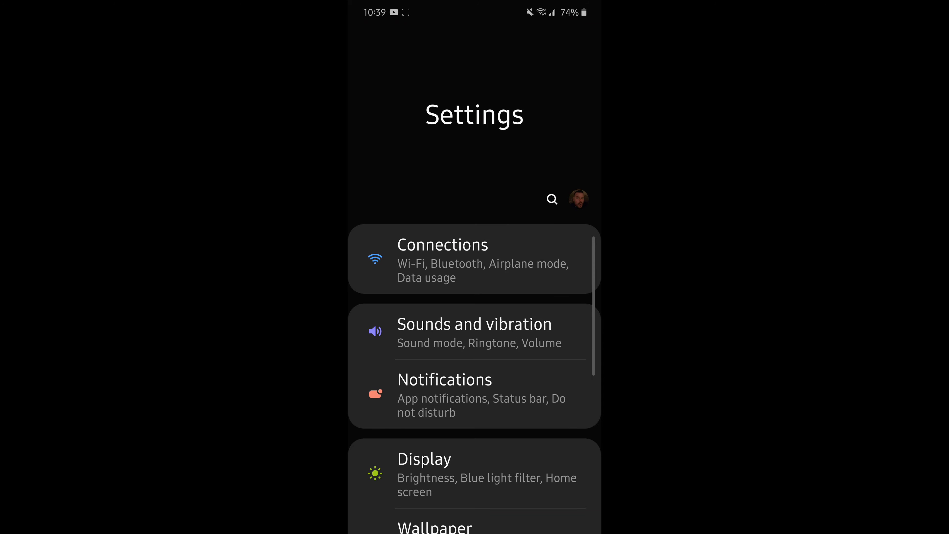
{"action": "scroll", "scroll_direction": "down", "scroll_amount": 3}
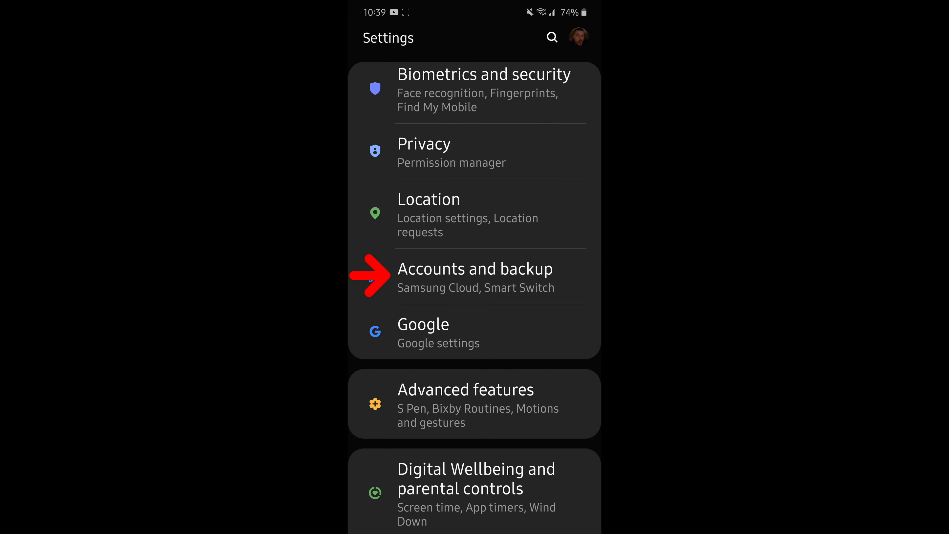
{"action": "left_click", "coordinate": [475, 276]}
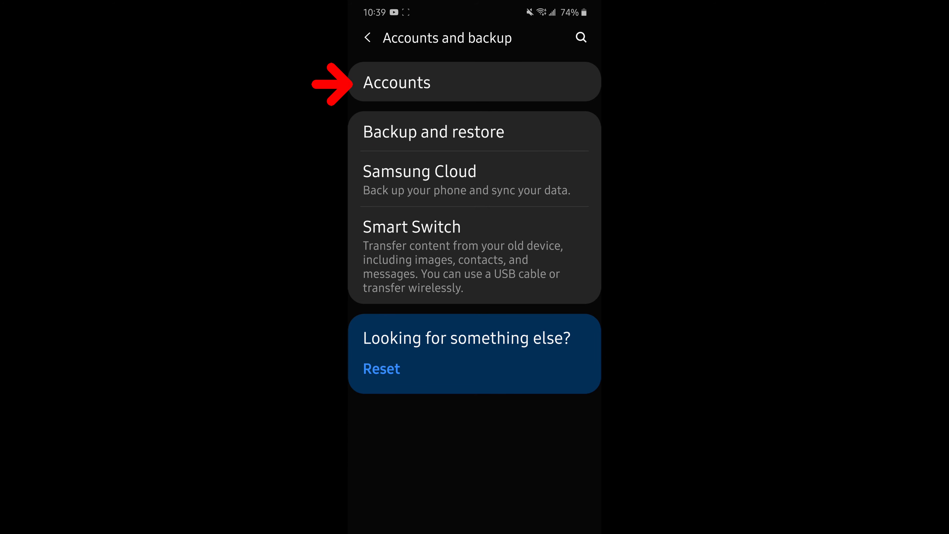
Enter the Samsung account under Accounts and reach its Password and security page.
{"action": "left_click", "coordinate": [397, 82]}
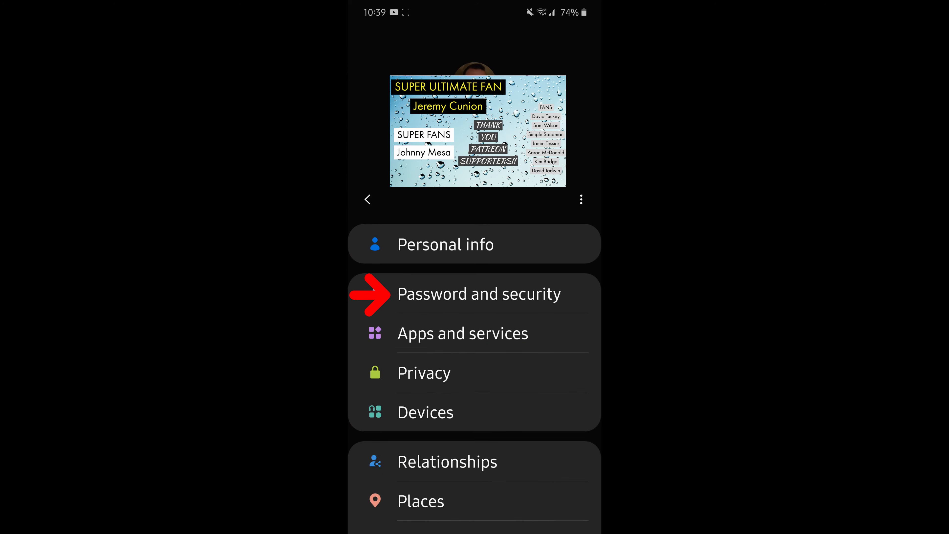
{"action": "left_click", "coordinate": [478, 294]}
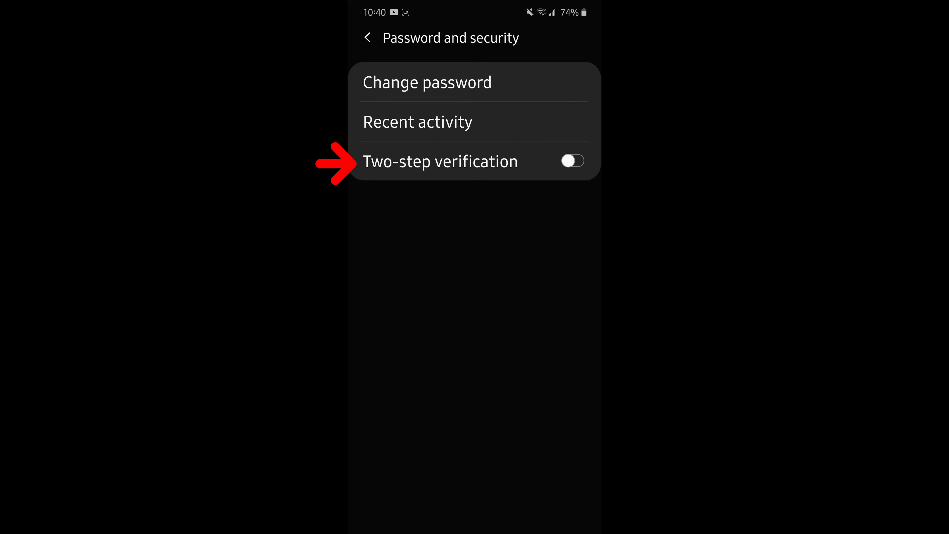
Switch on the Two-step verification toggle and confirm with the account password.
{"action": "left_click", "coordinate": [569, 160]}
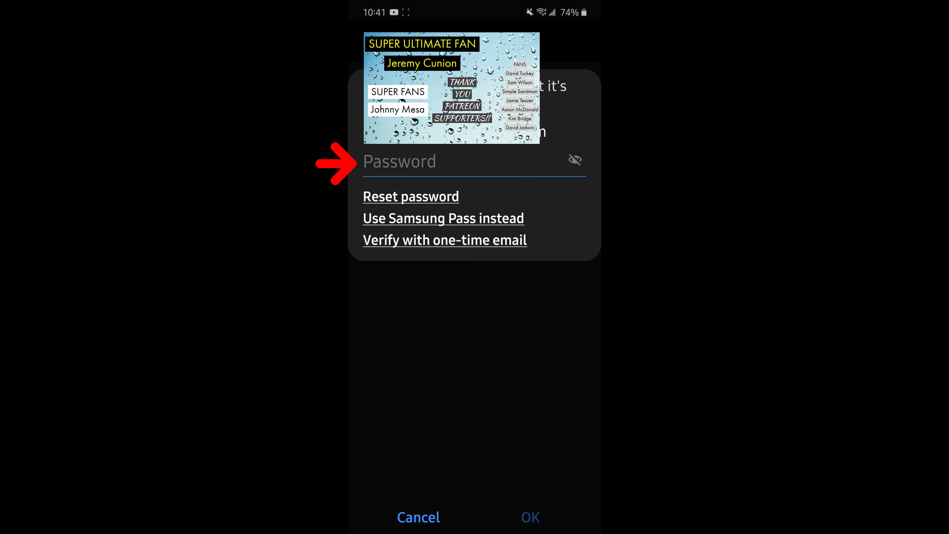
{"action": "left_click", "coordinate": [444, 240]}
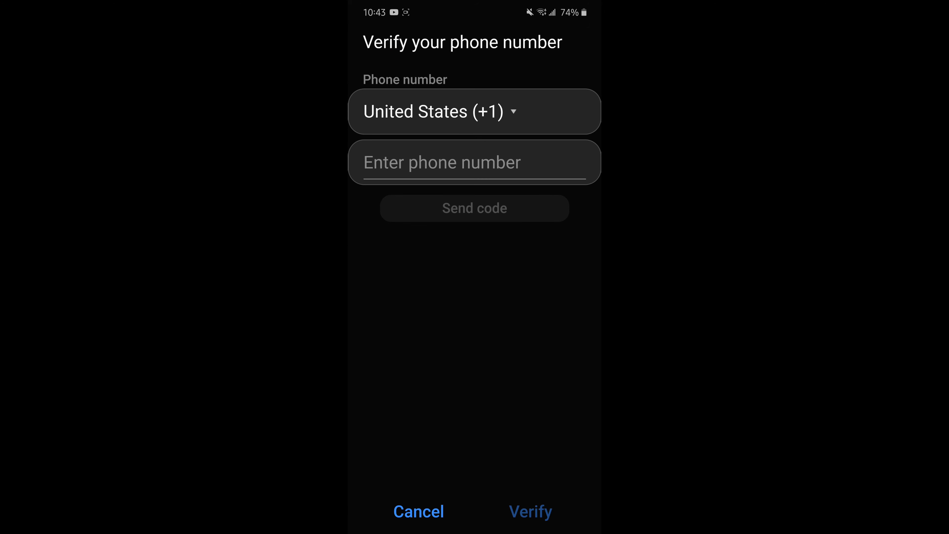
Enter the phone number and send the verification code to complete text message verification.
{"action": "left_click", "coordinate": [474, 162]}
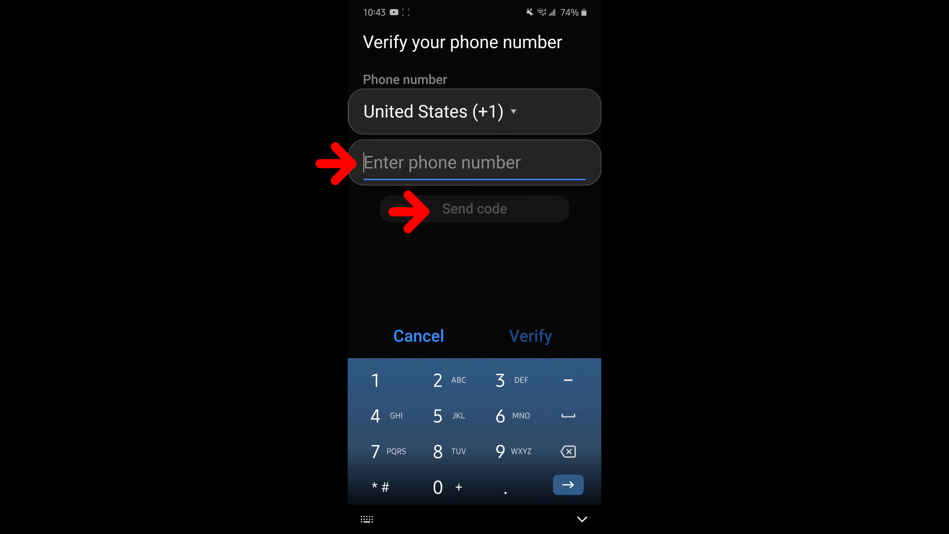
{"action": "left_click", "coordinate": [475, 208]}
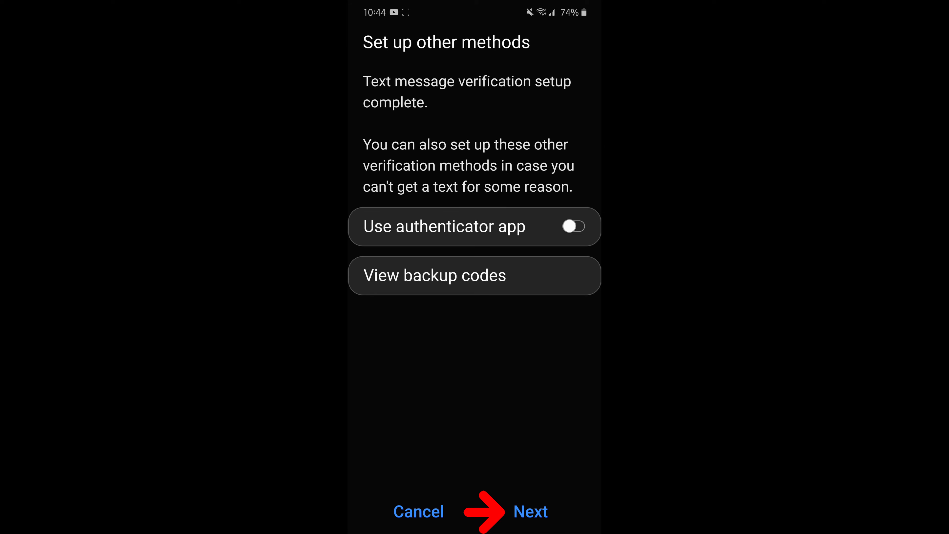
Continue to the authenticator app setup screen showing its setup key and QR code.
{"action": "left_click", "coordinate": [529, 512]}
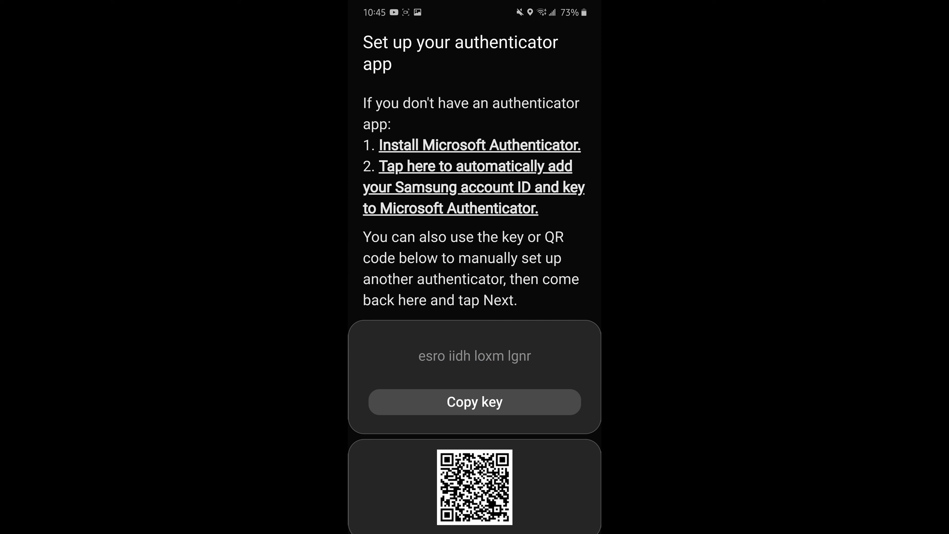
Follow the Install Microsoft Authenticator link to its Galaxy Store listing.
{"action": "left_click", "coordinate": [478, 145]}
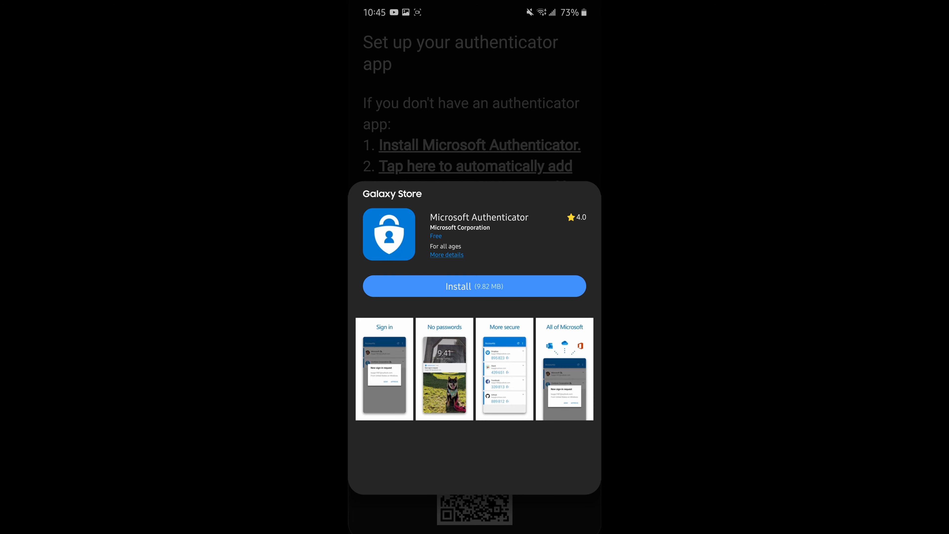